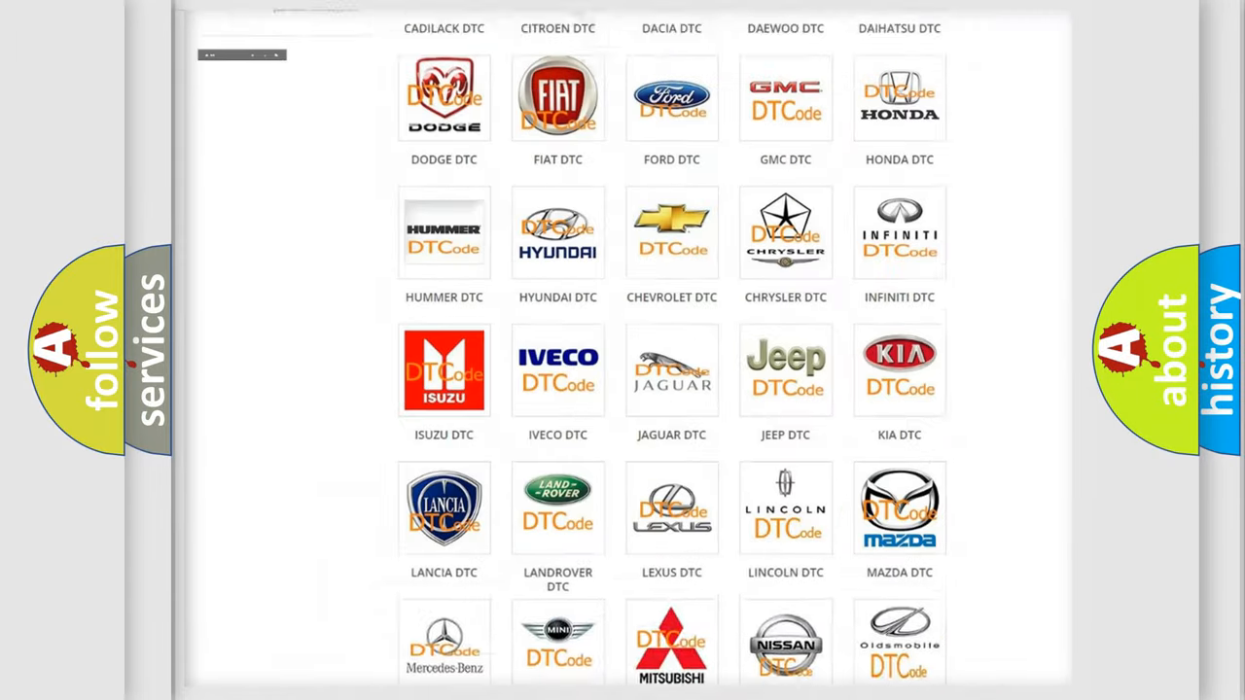
{"action": "scroll", "scroll_direction": "up", "scroll_amount": 3}
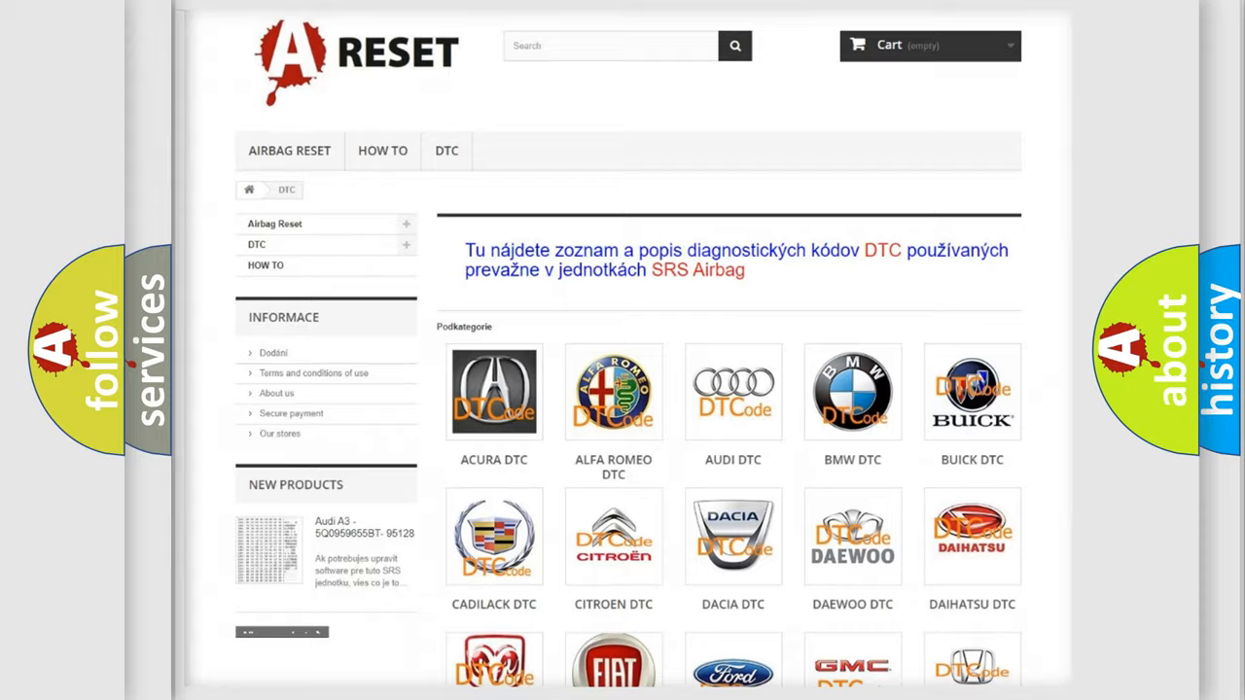
{"action": "scroll", "scroll_direction": "down", "scroll_amount": 3}
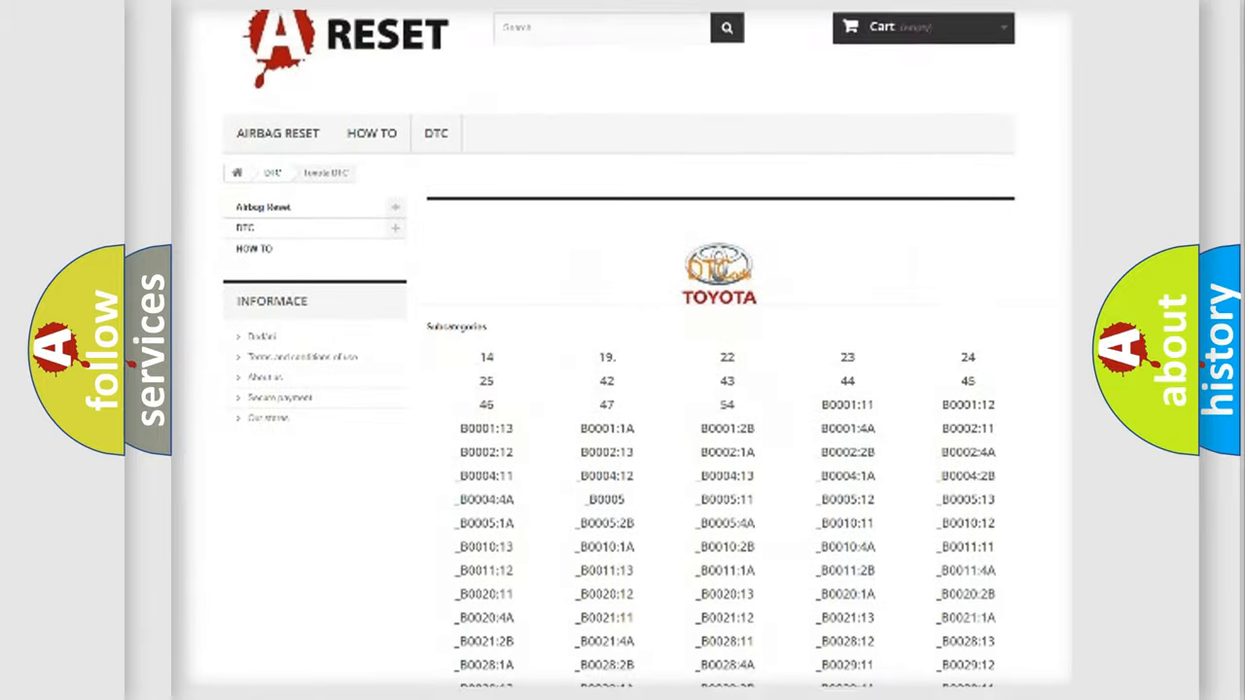
{"action": "scroll", "scroll_direction": "down", "scroll_amount": 3}
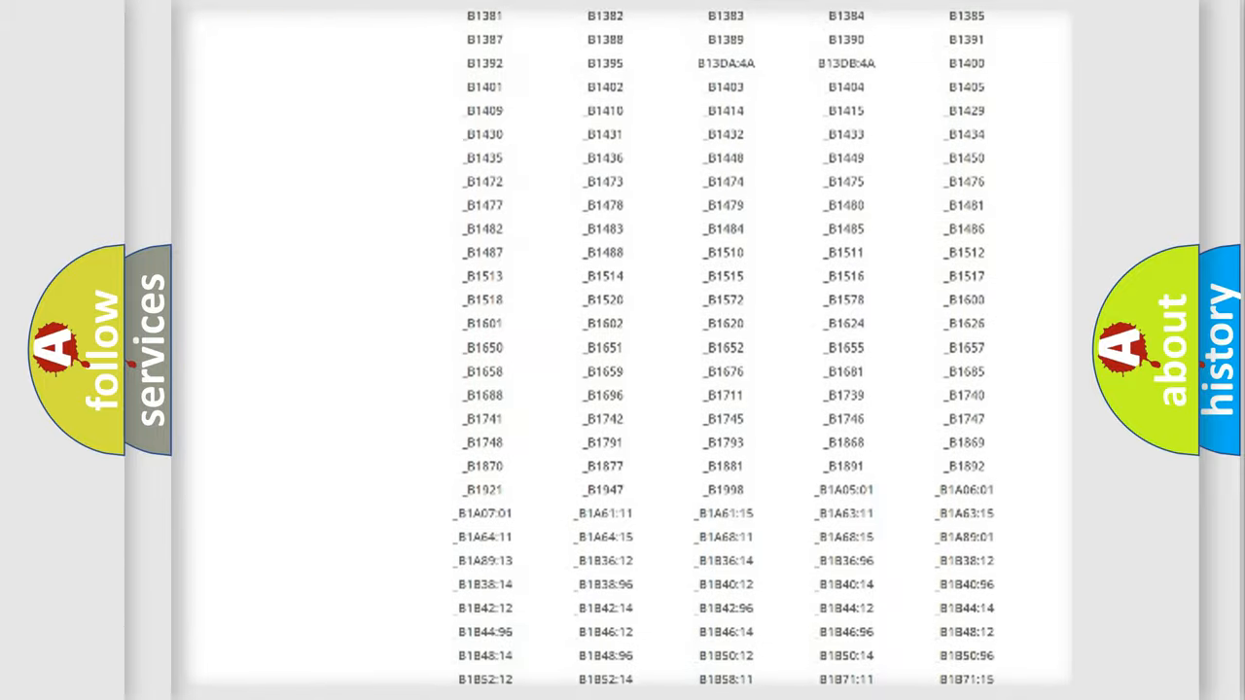
{"action": "scroll", "scroll_direction": "up", "scroll_amount": 3}
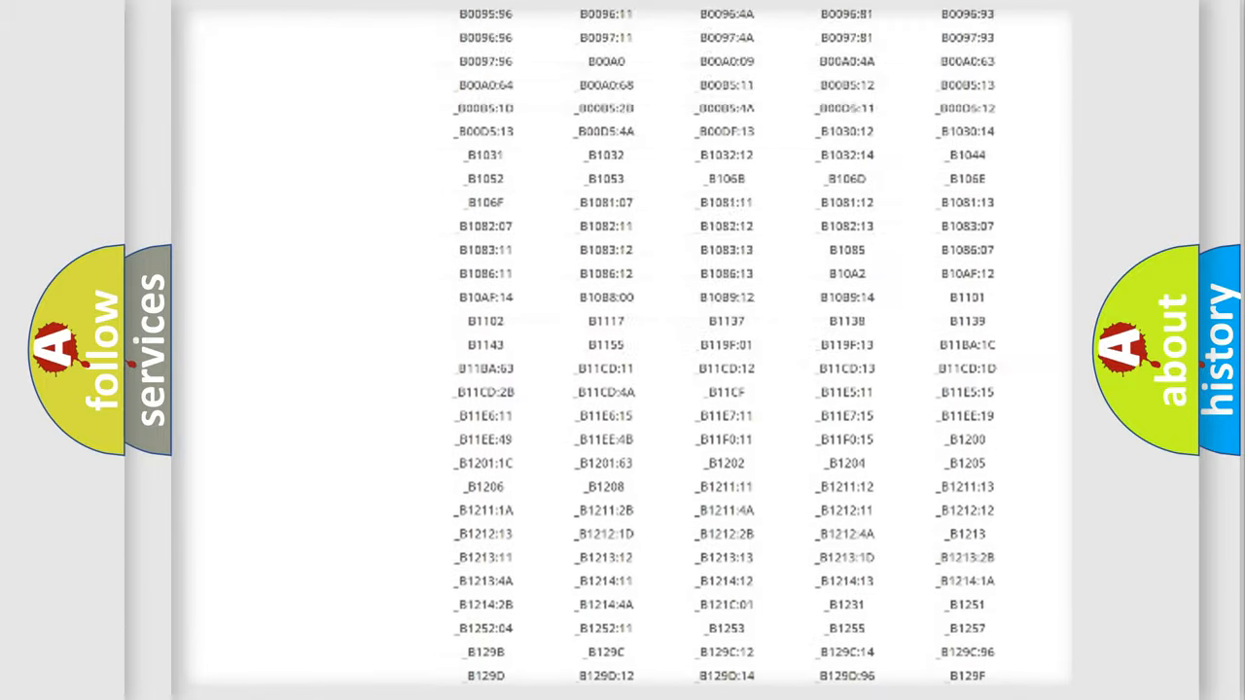
{"action": "scroll", "scroll_direction": "up", "scroll_amount": 3}
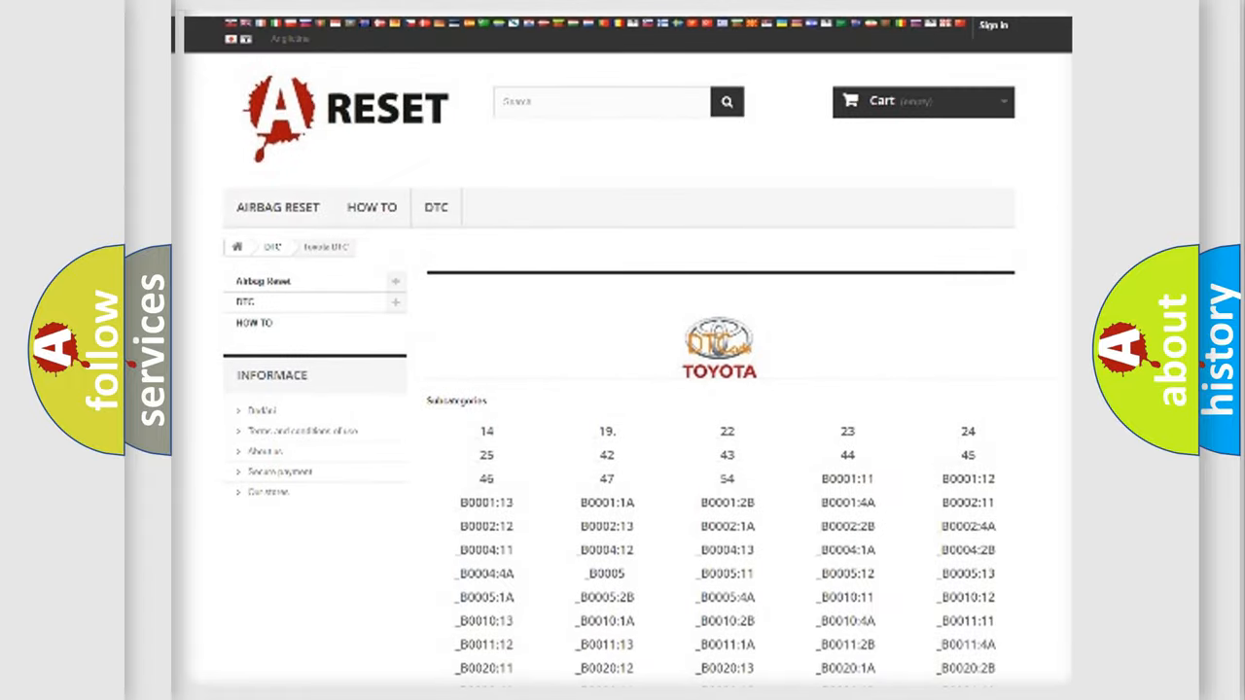